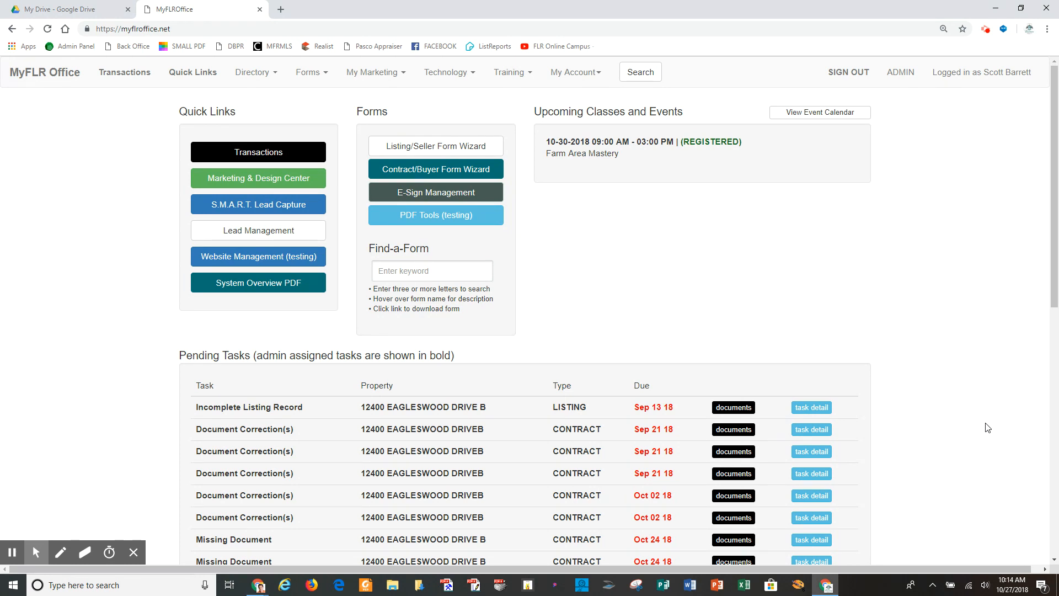
mouse_move(870, 247)
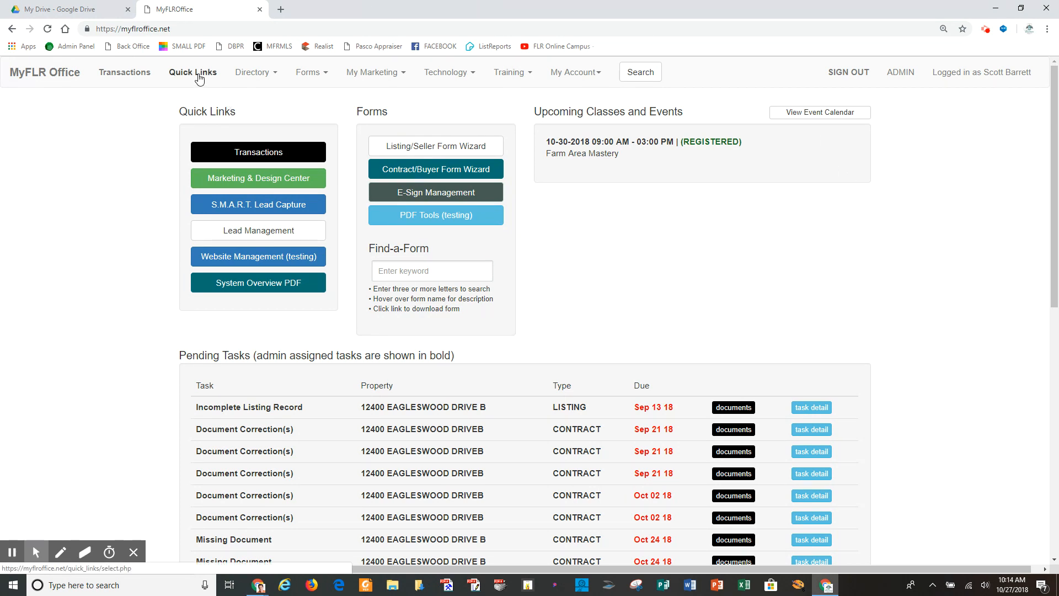
mouse_move(189, 81)
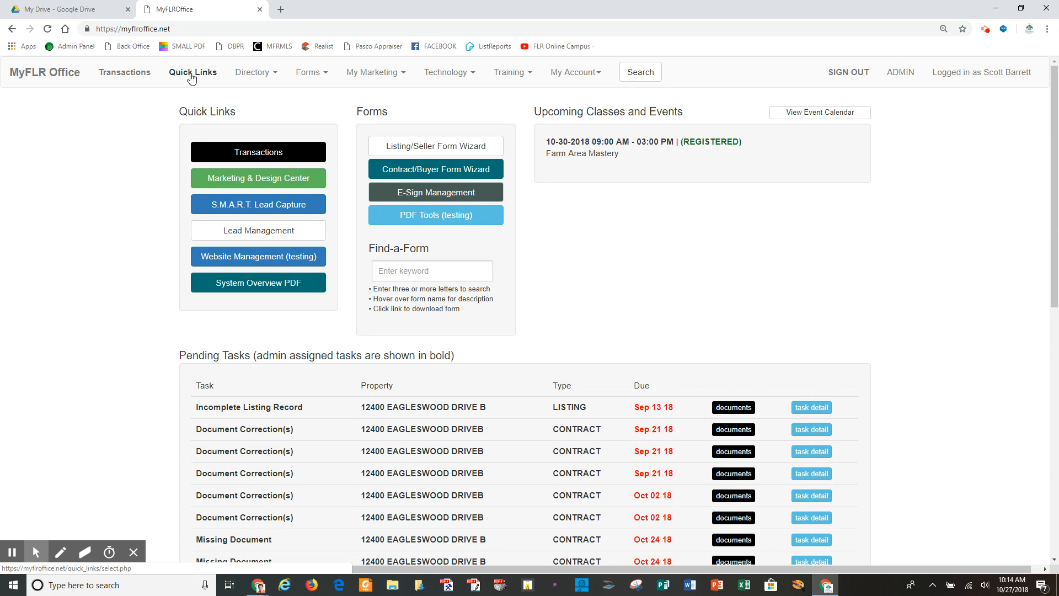
Show the Quick Links page and move down to the Resources group with the Do Not Call list.
left_click(192, 73)
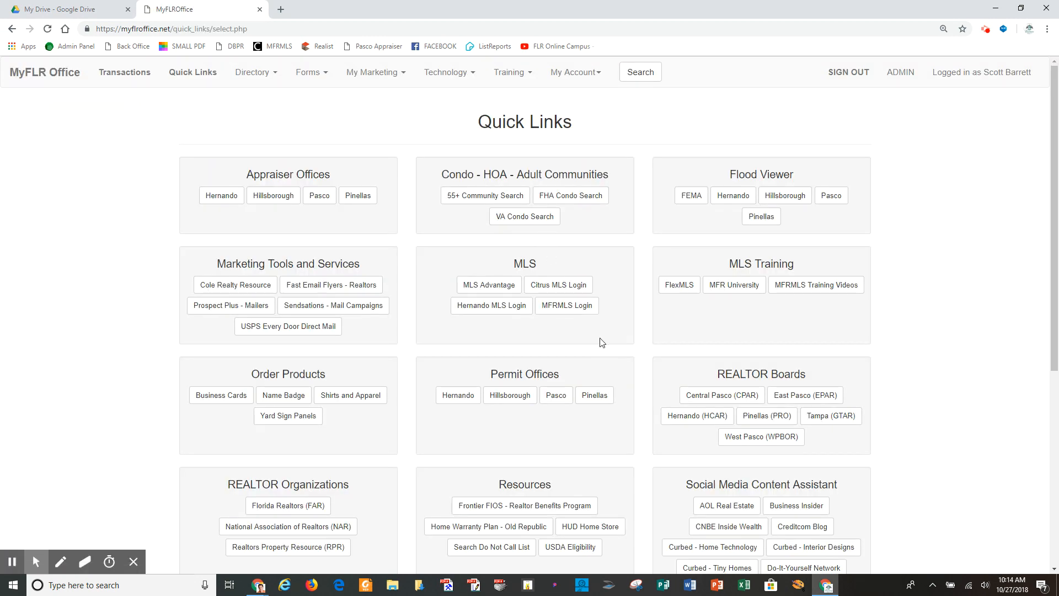
mouse_move(618, 415)
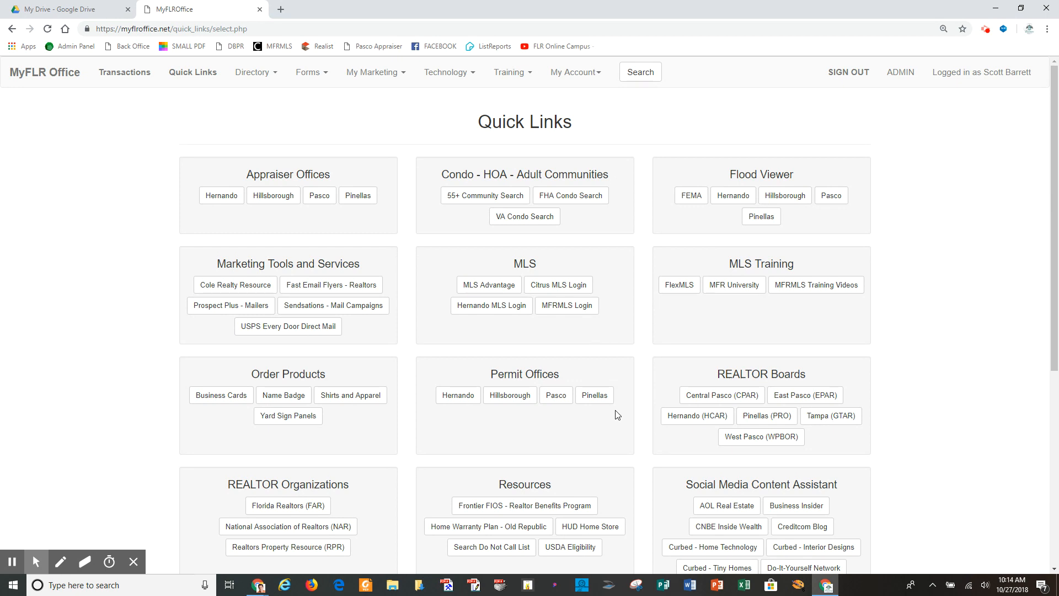
scroll("down", 3)
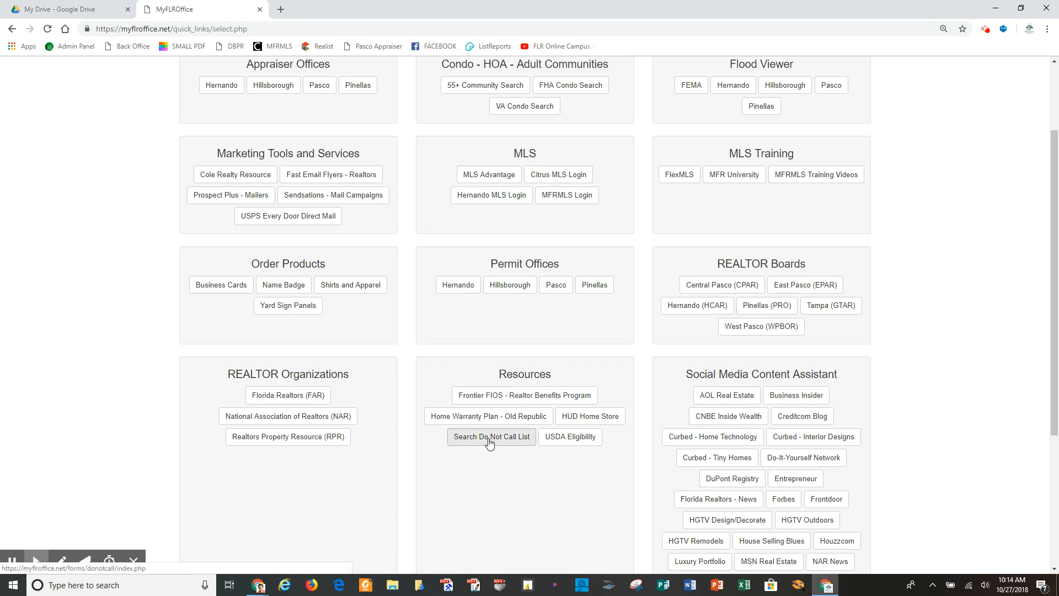
mouse_move(509, 439)
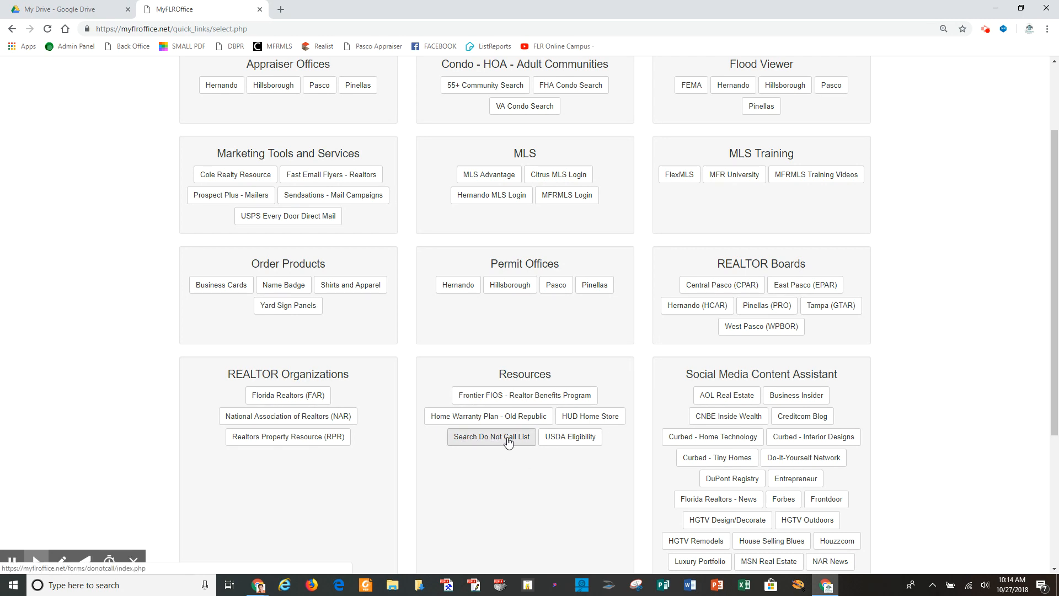
left_click(492, 437)
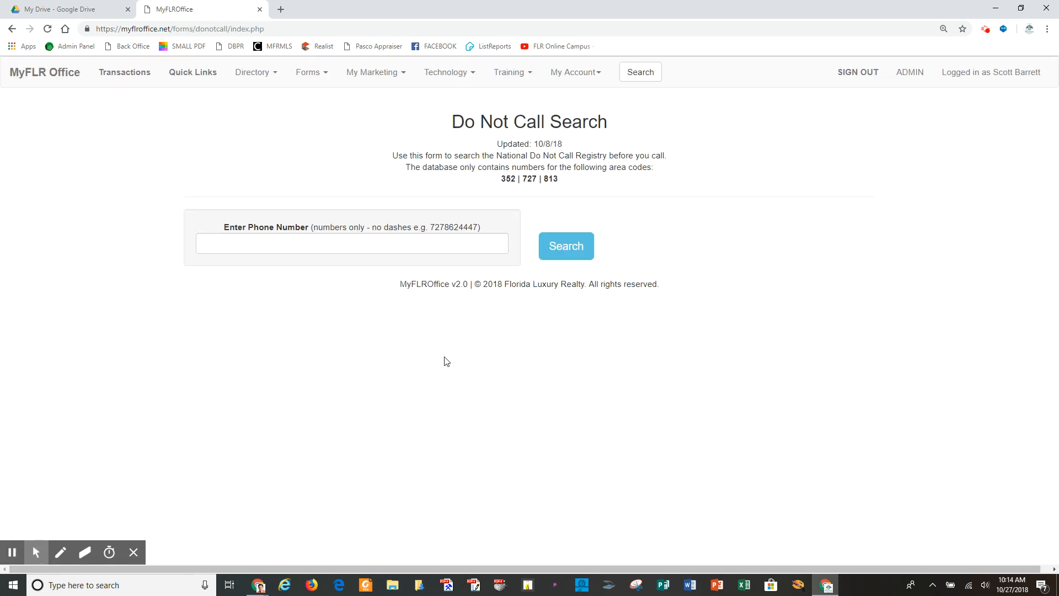
left_click(567, 245)
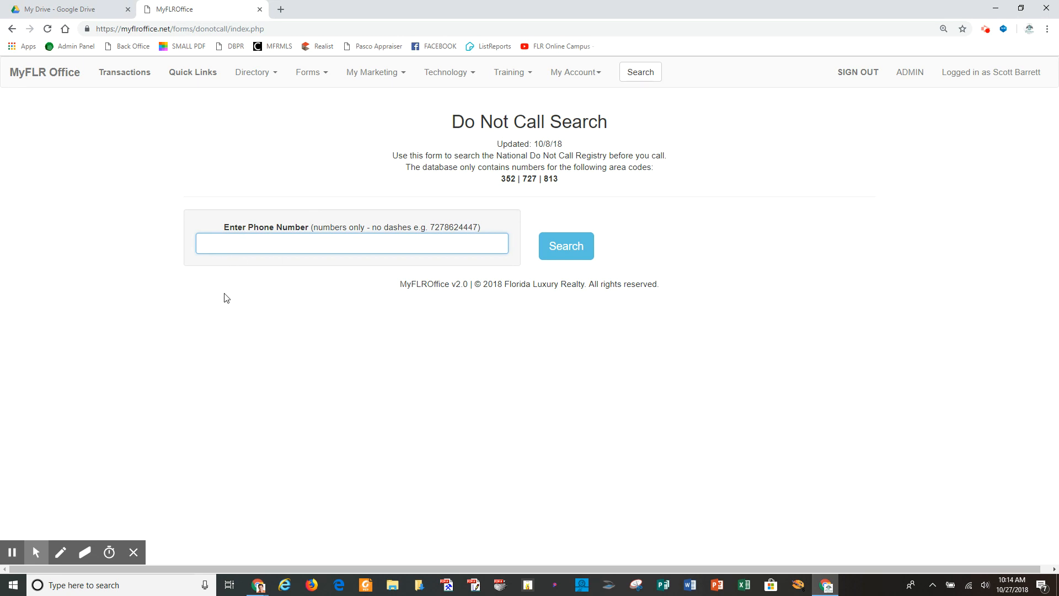
mouse_move(238, 335)
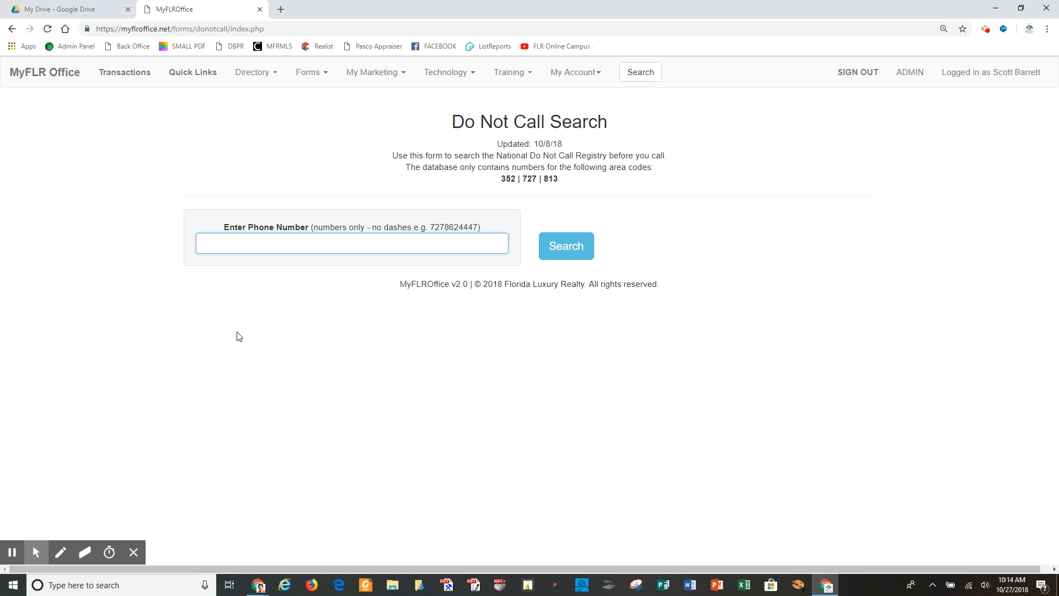
type("72751")
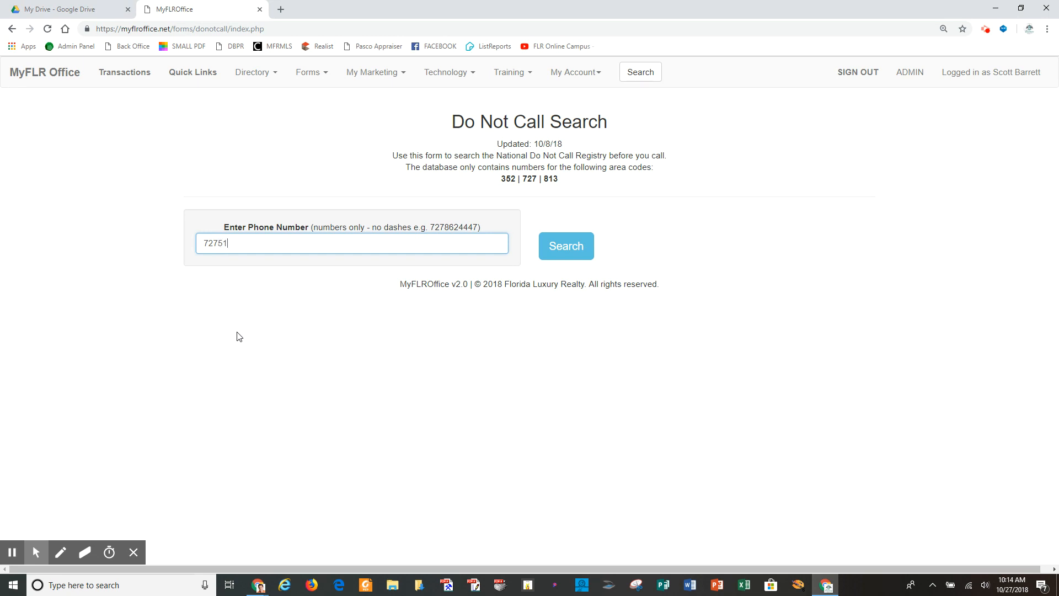
type("48866")
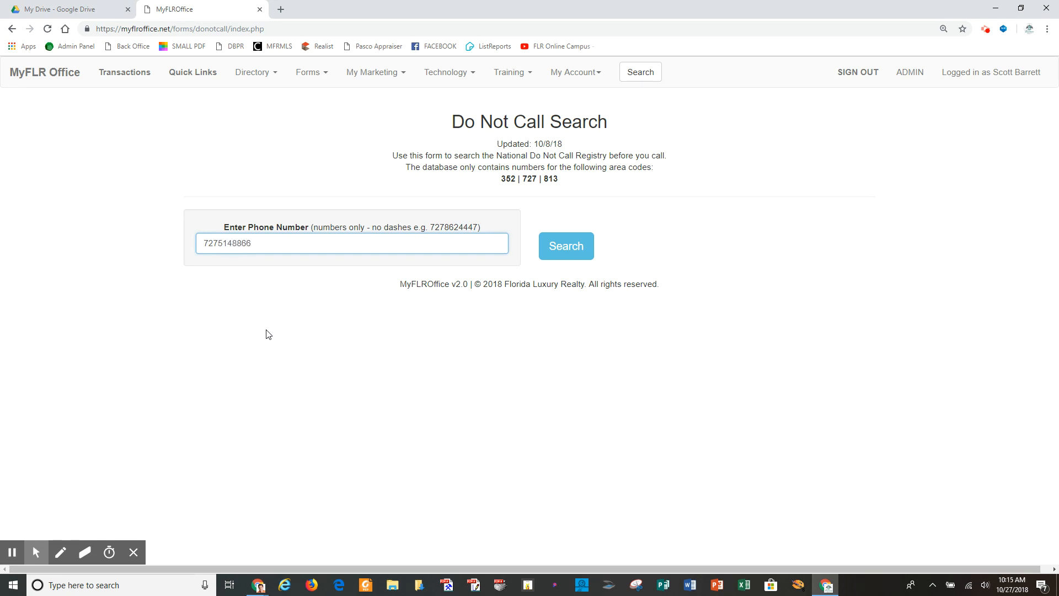
left_click(566, 246)
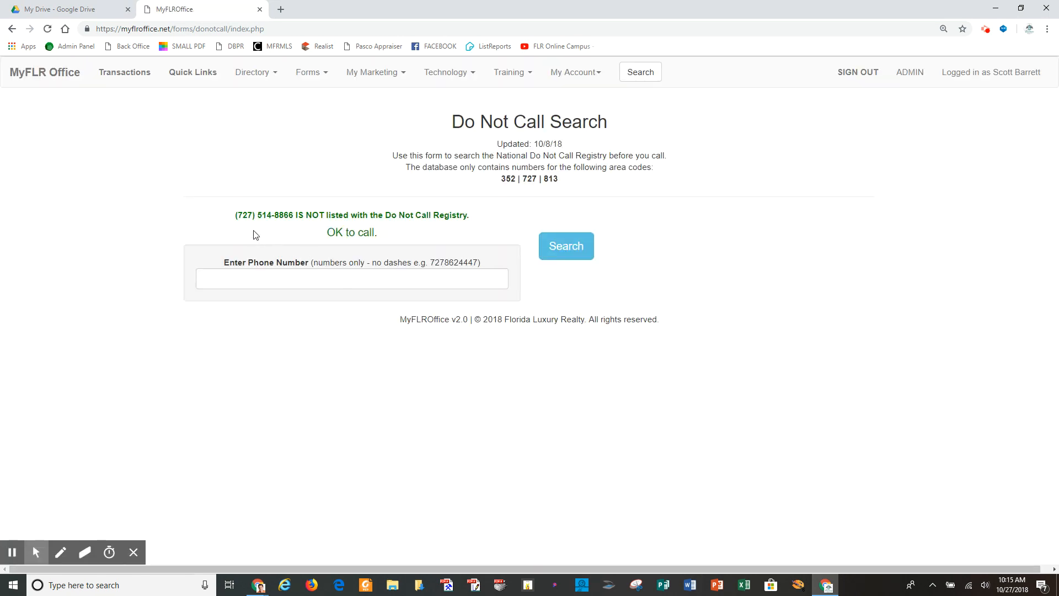
mouse_move(236, 222)
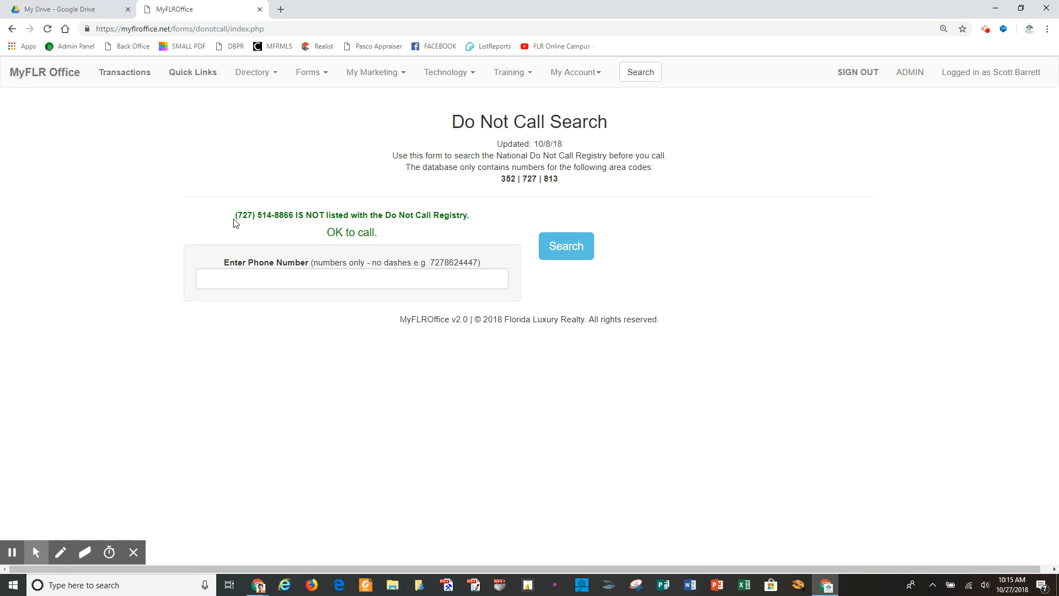
mouse_move(272, 225)
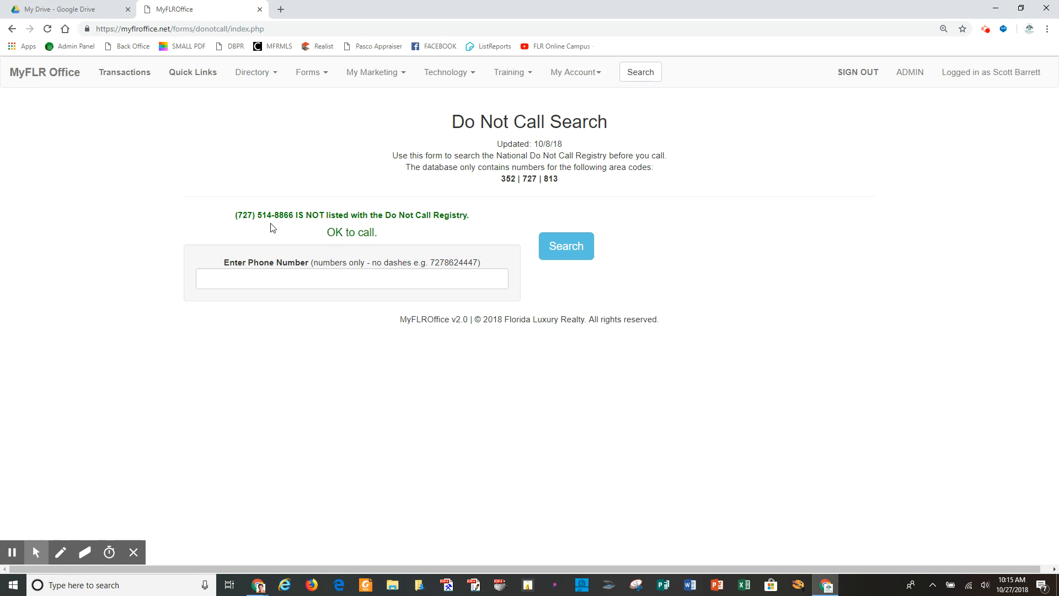
mouse_move(398, 233)
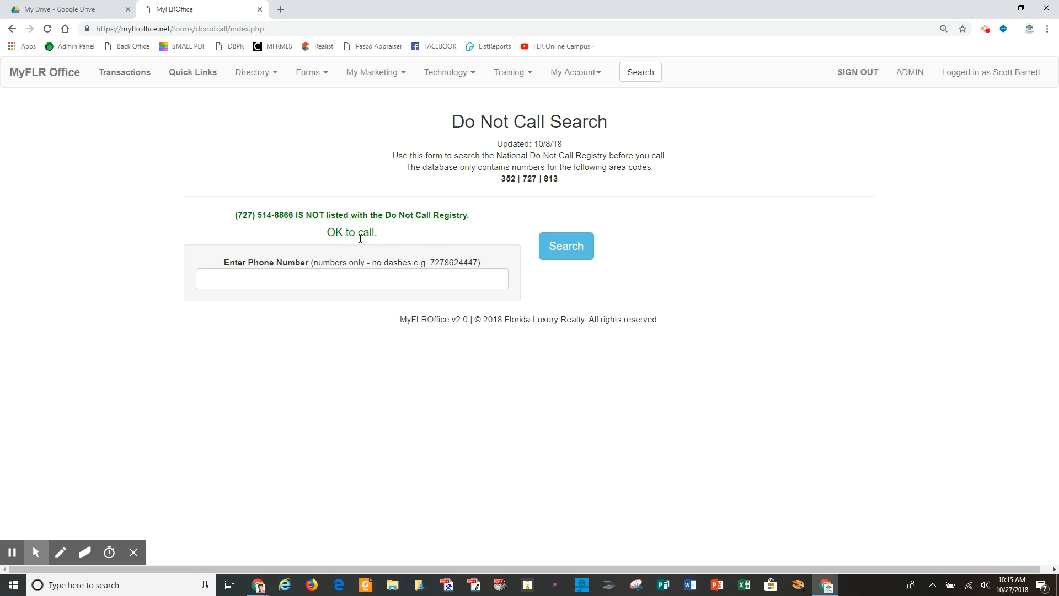
mouse_move(409, 435)
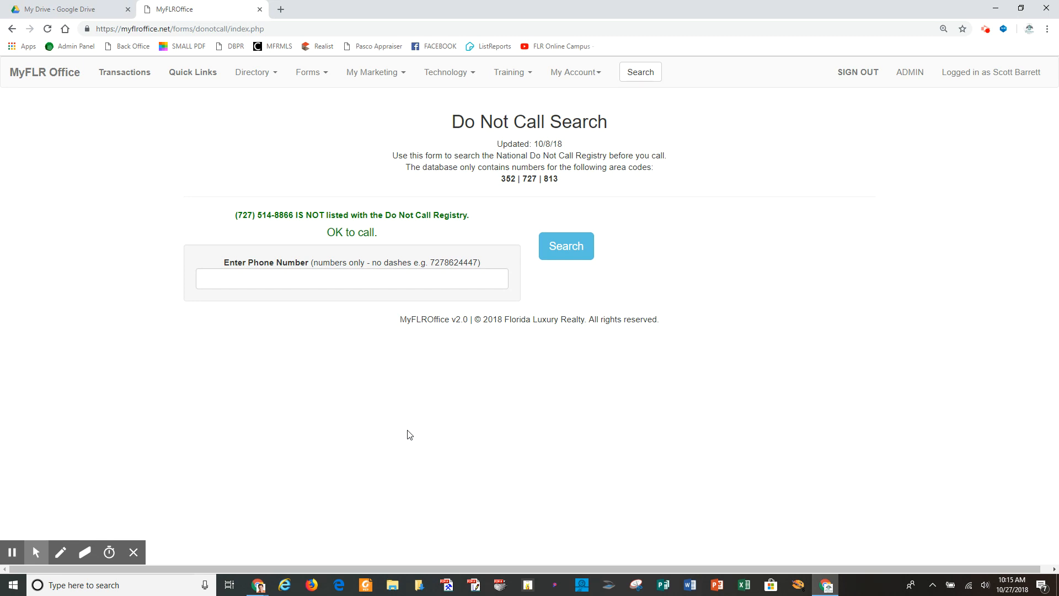
mouse_move(395, 392)
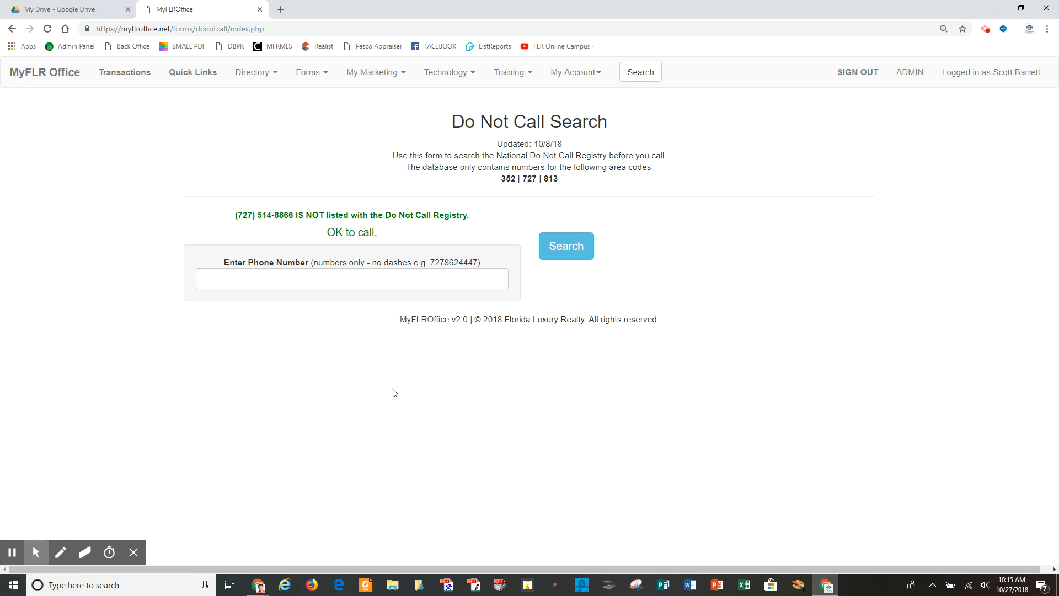
left_click(304, 280)
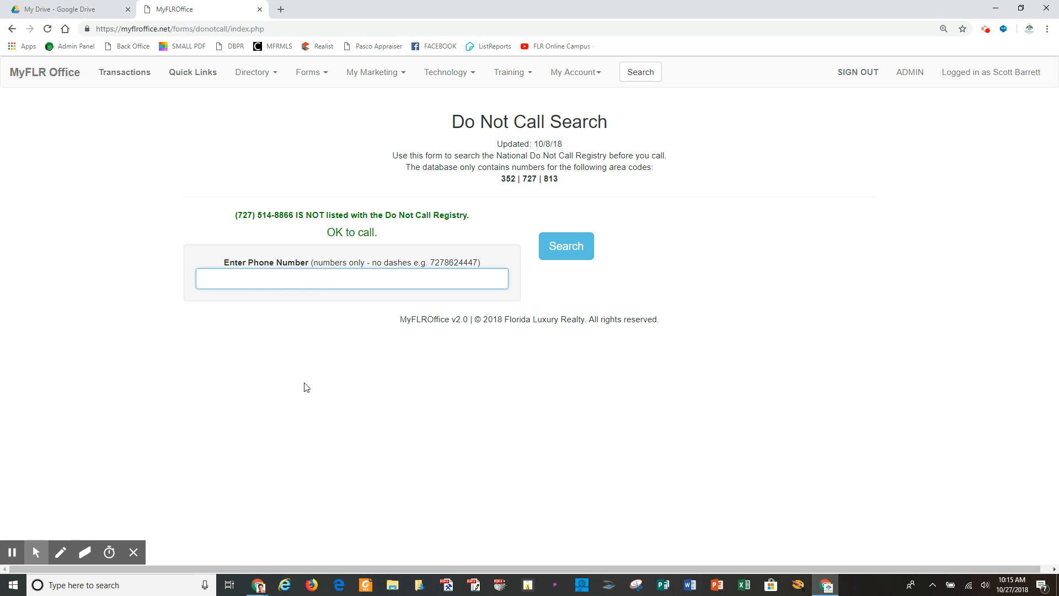
type("727")
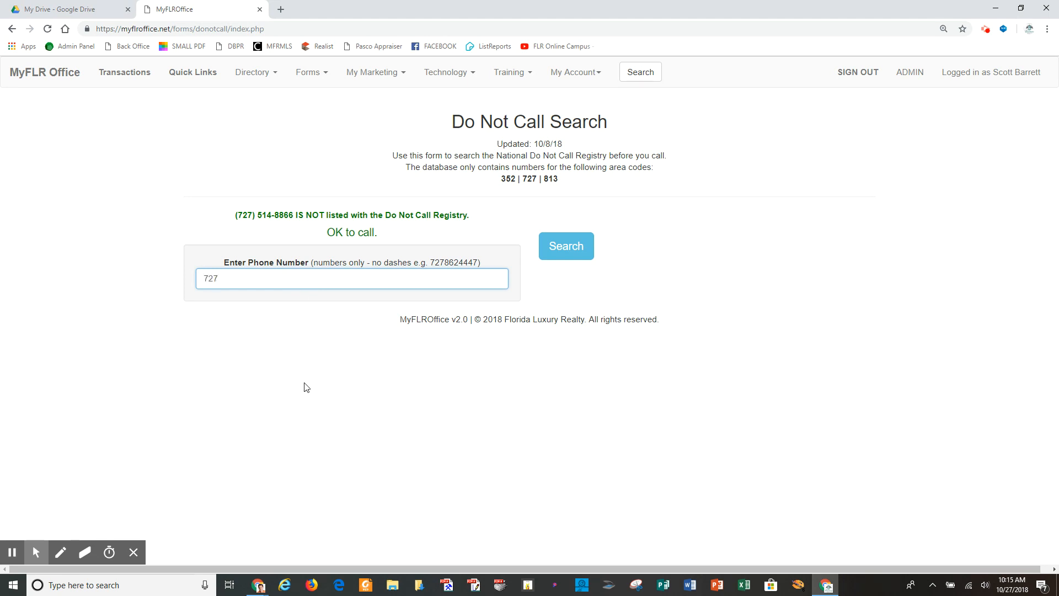
type("243")
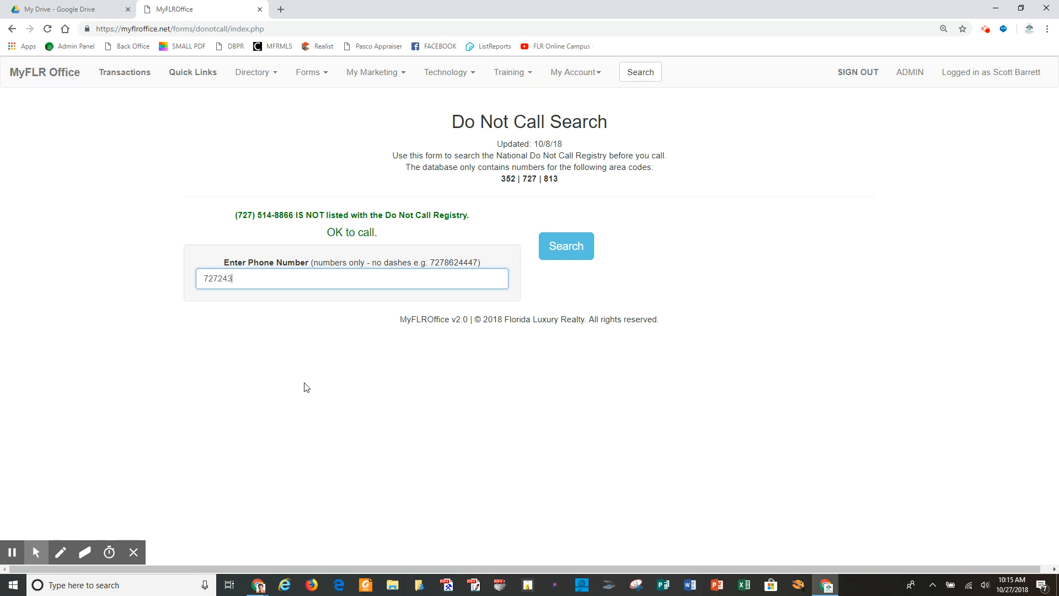
type("3664")
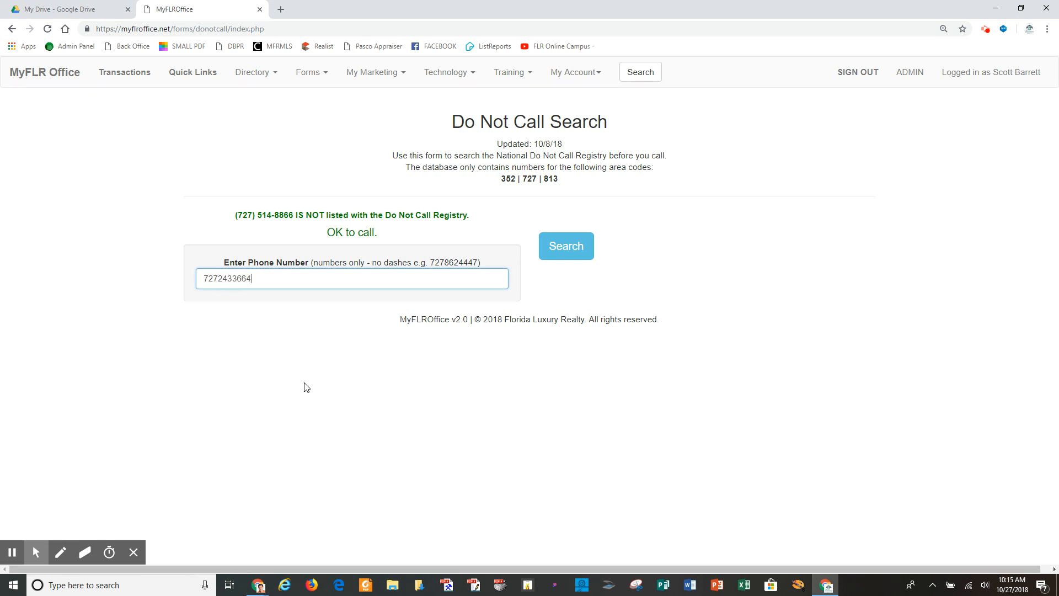
left_click(576, 246)
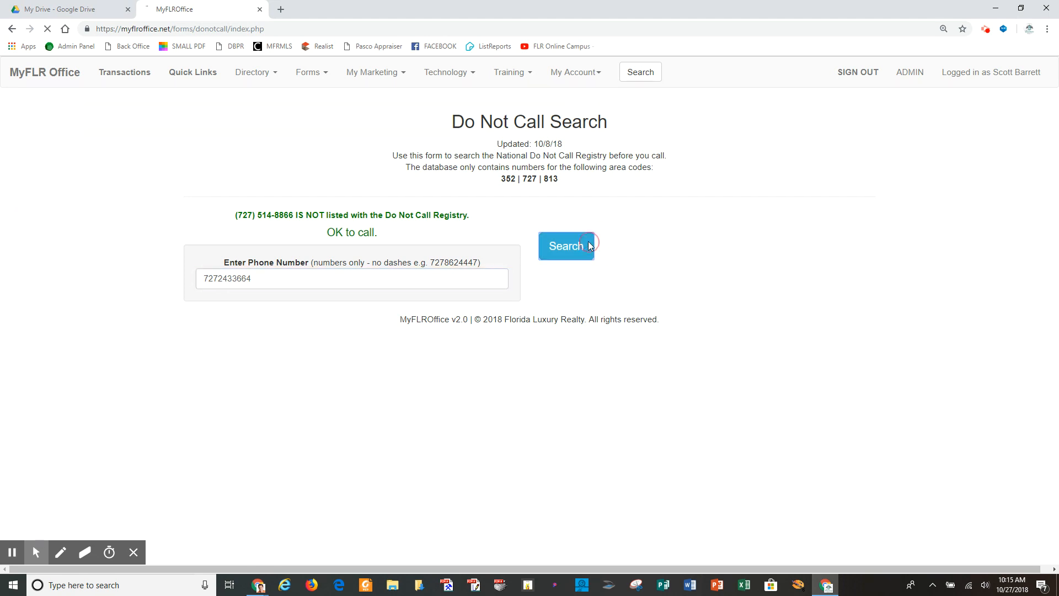
left_click(566, 246)
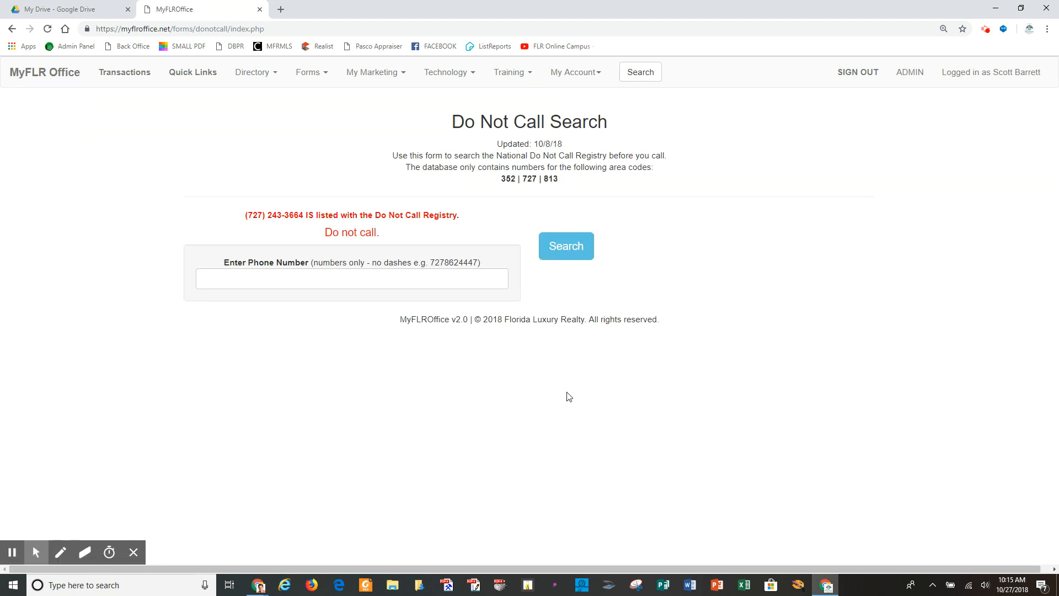
mouse_move(280, 226)
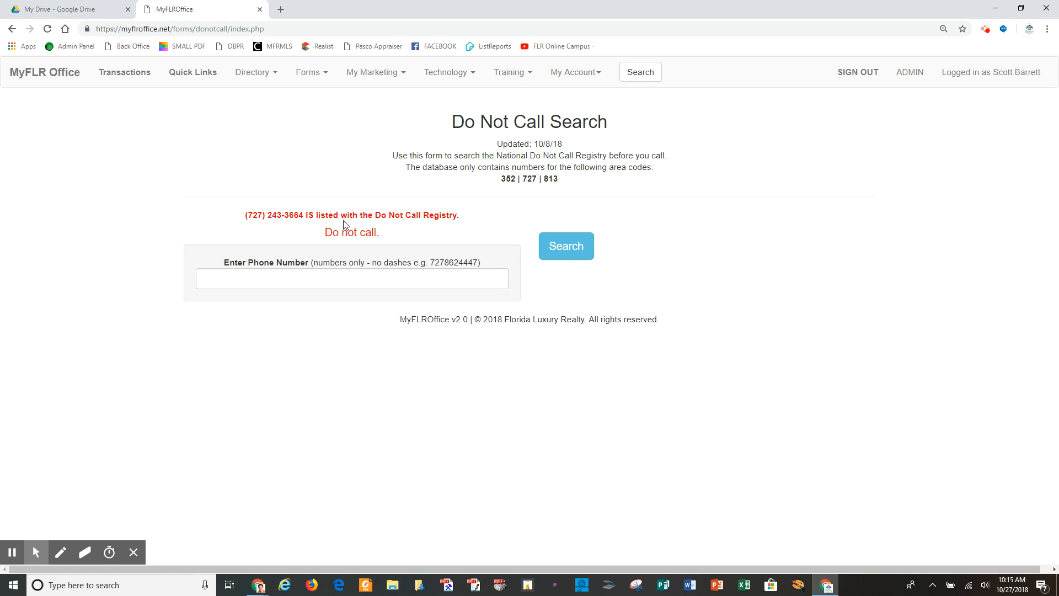
mouse_move(330, 235)
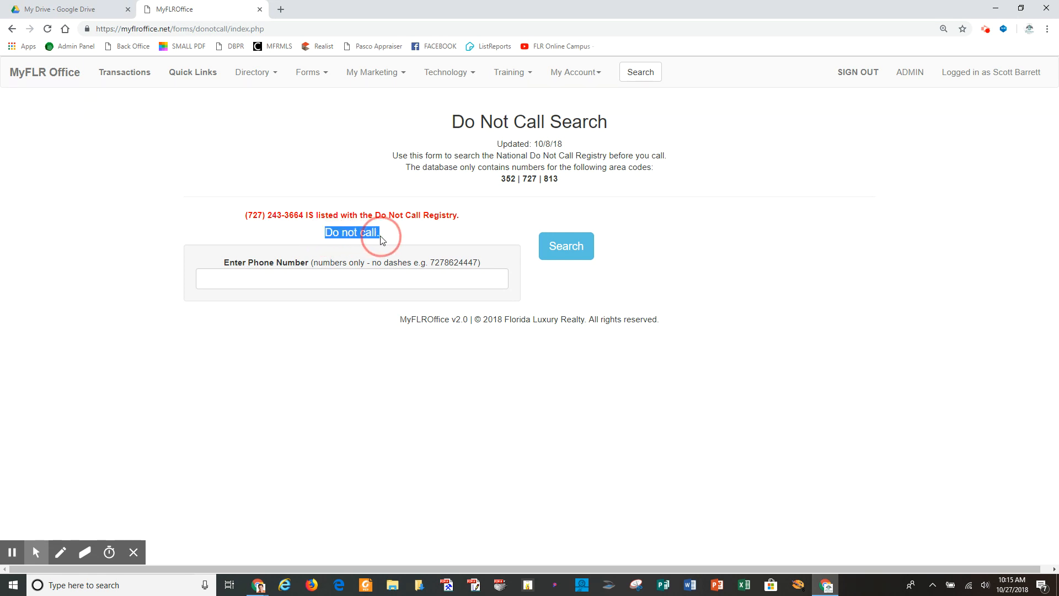
left_click(393, 395)
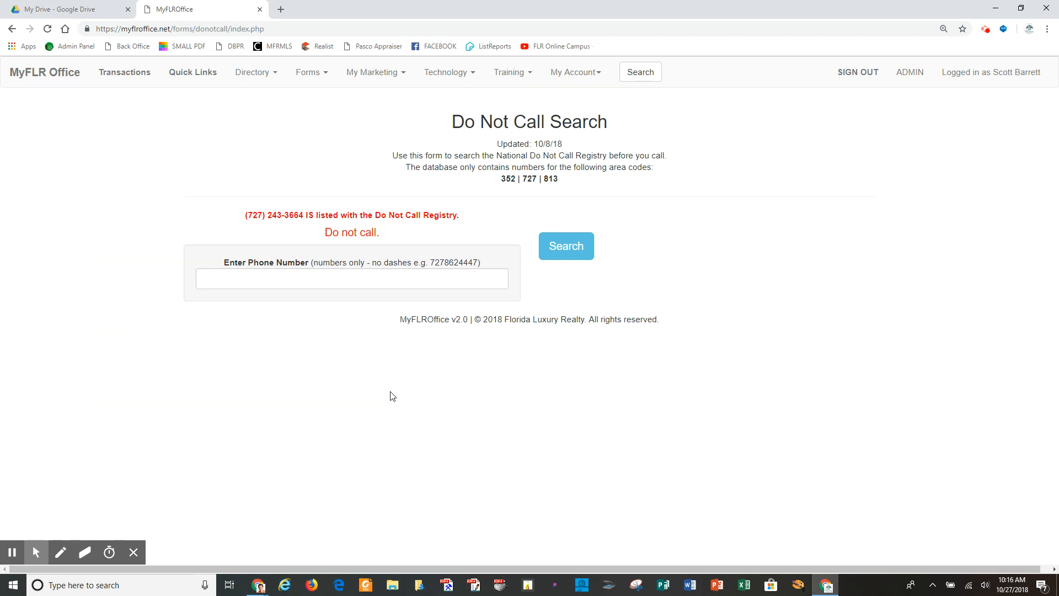
mouse_move(390, 238)
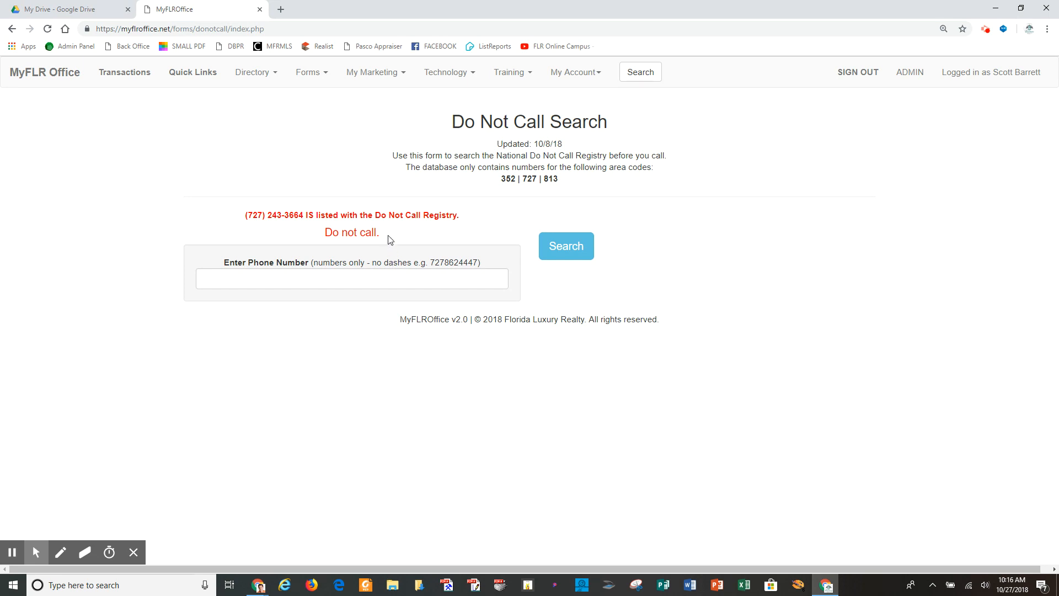
mouse_move(317, 235)
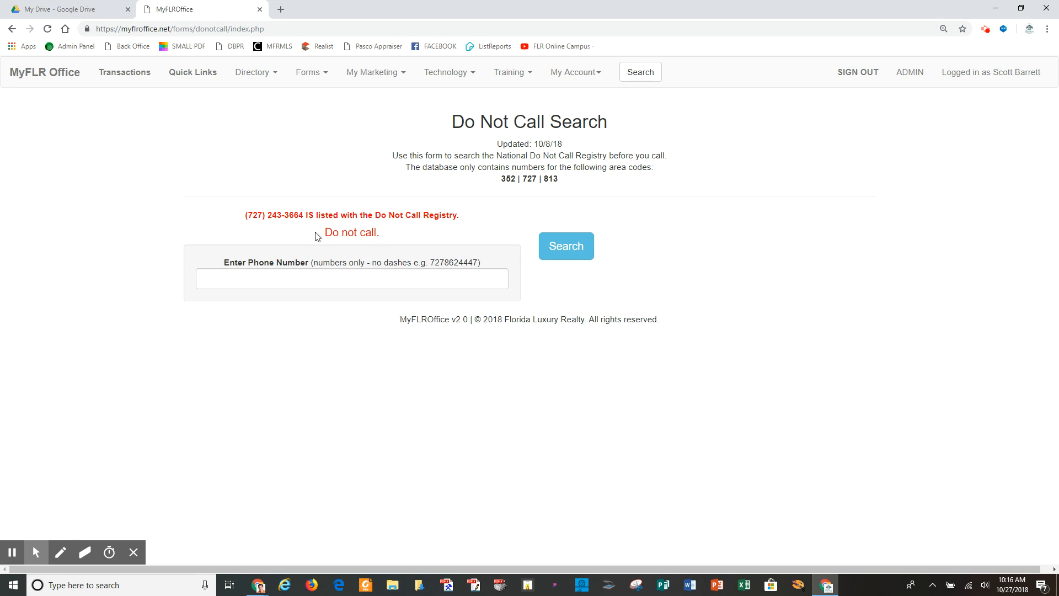
mouse_move(370, 360)
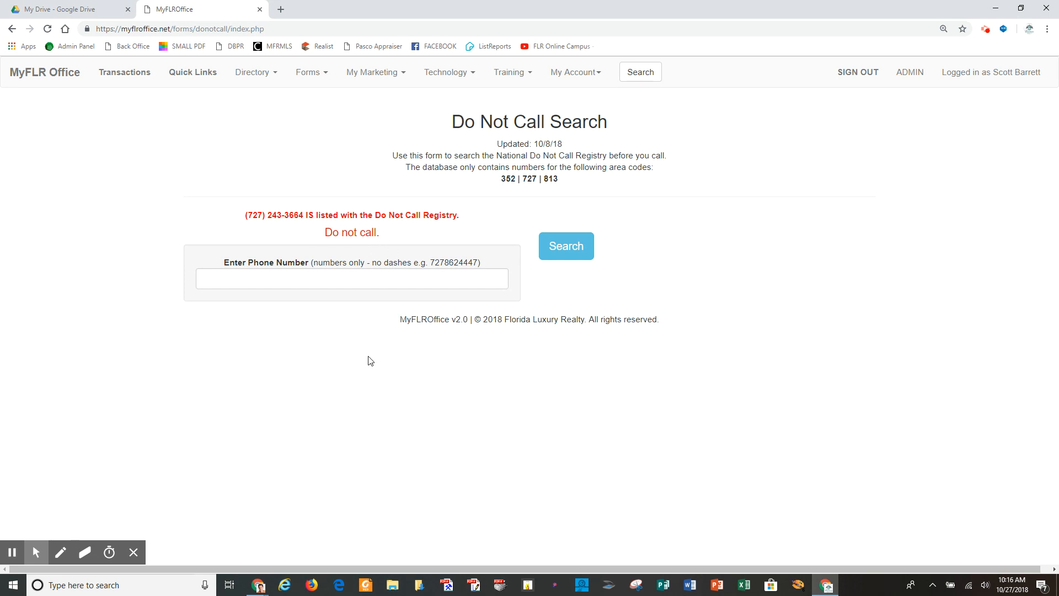
mouse_move(184, 185)
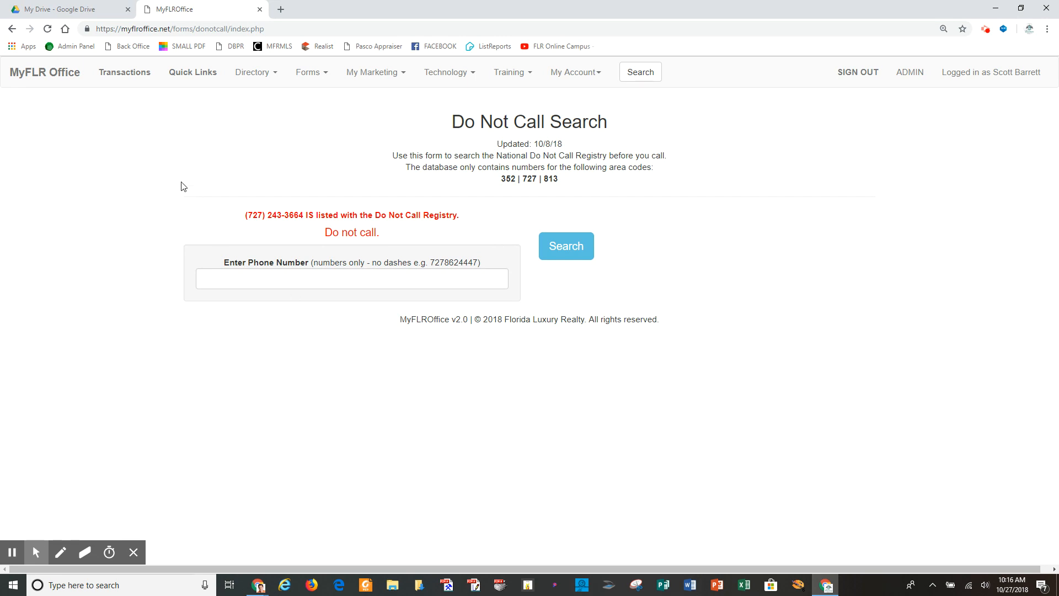
mouse_move(362, 148)
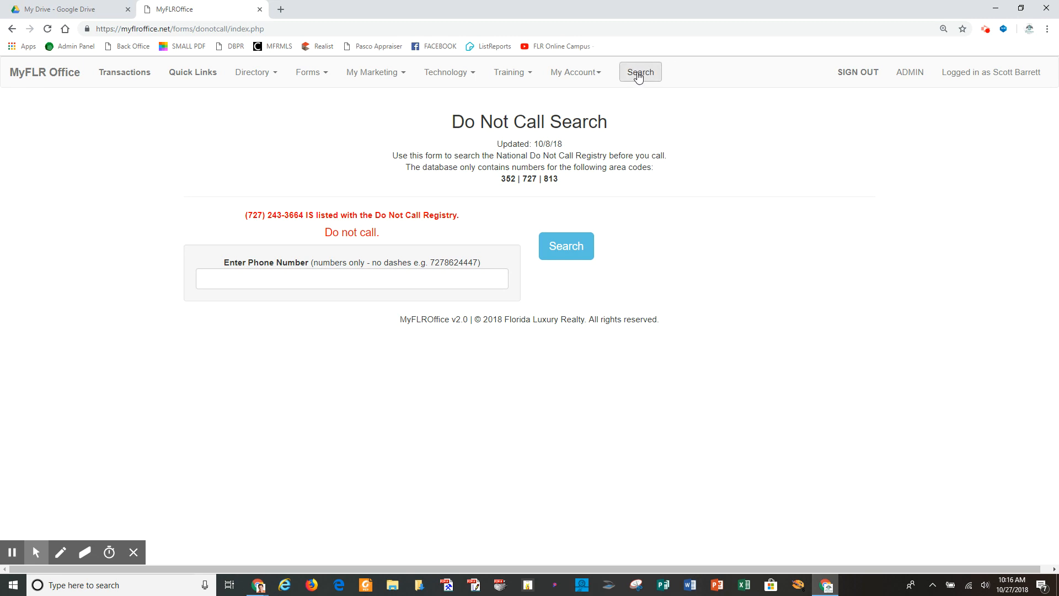
Search the site for 'do not call'.
left_click(640, 72)
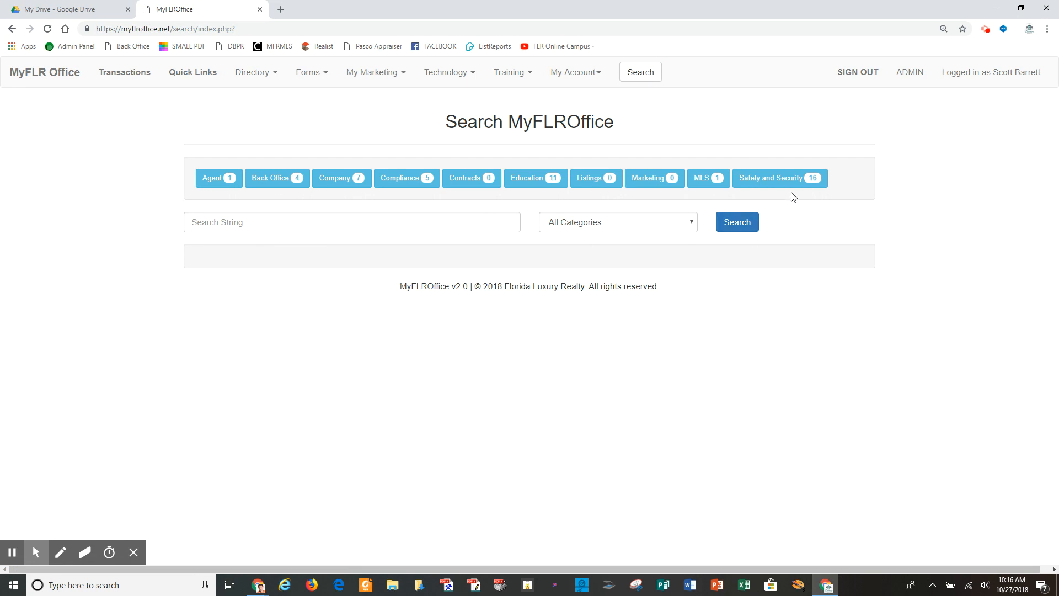
left_click(737, 222)
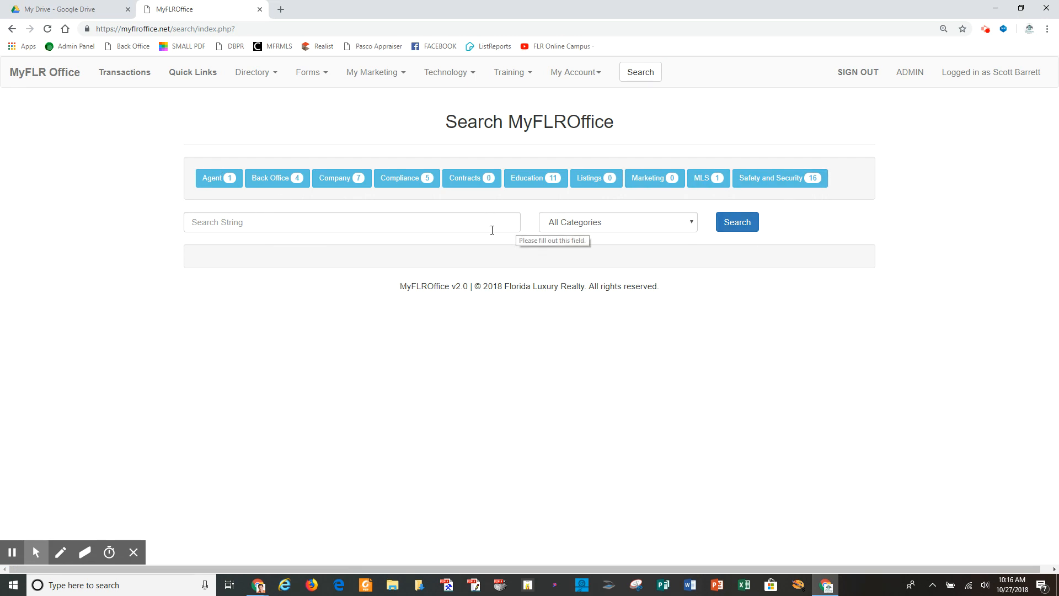
left_click(351, 222)
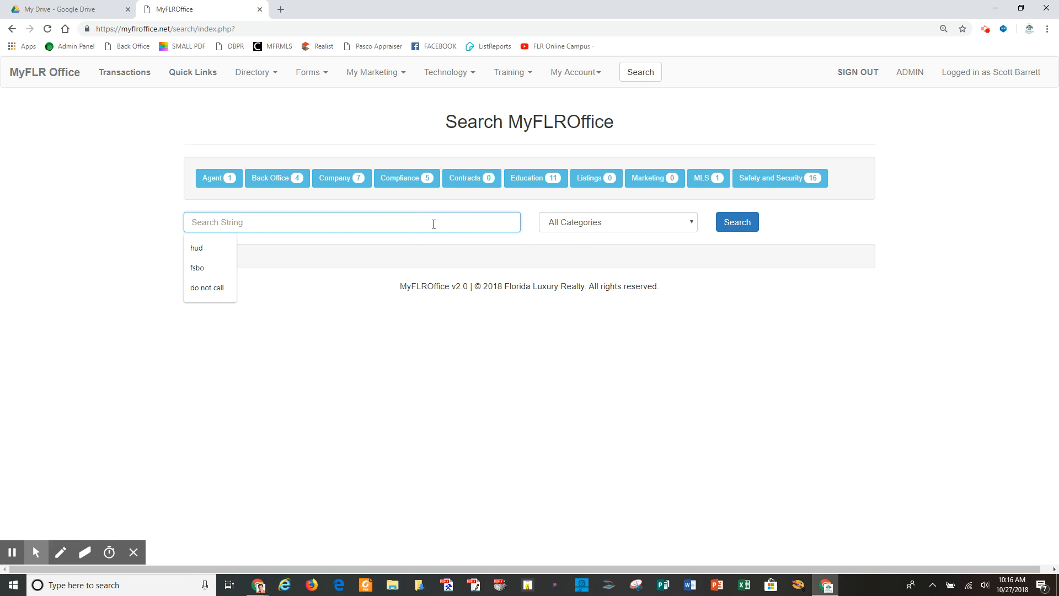
type("do not ca")
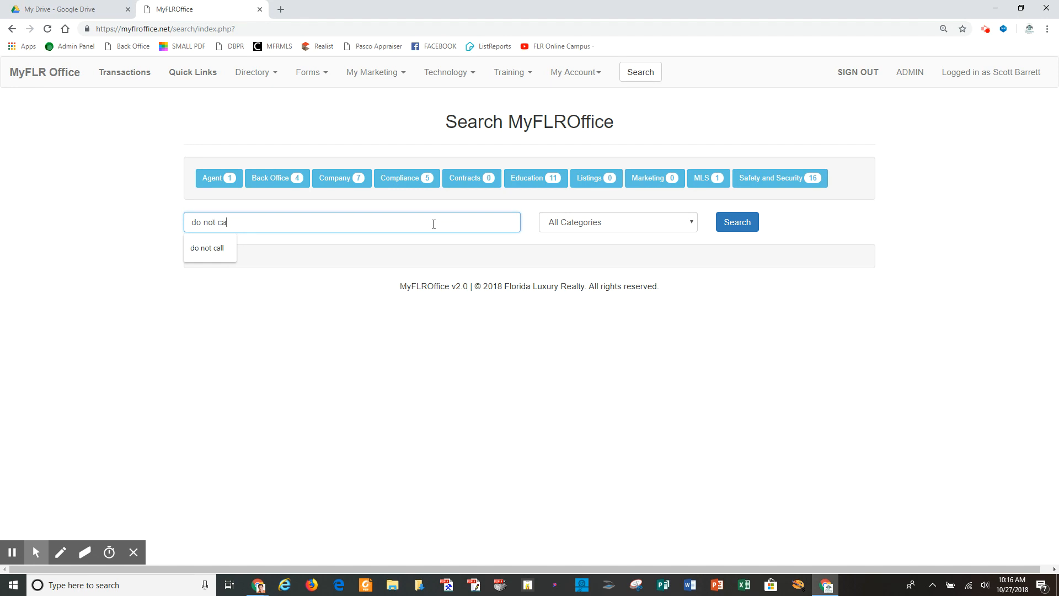
type("ll")
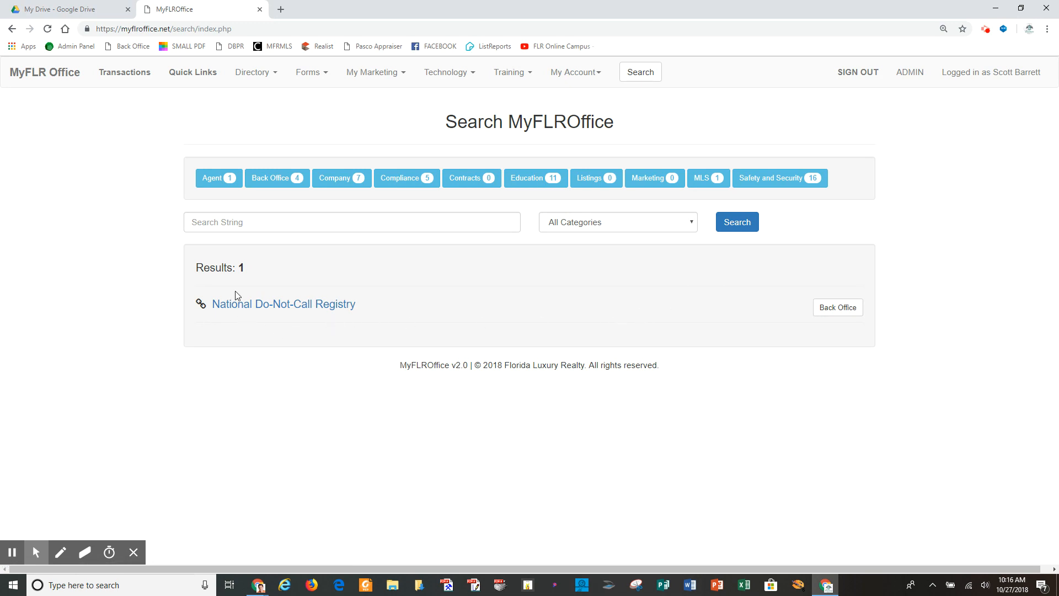
mouse_move(271, 330)
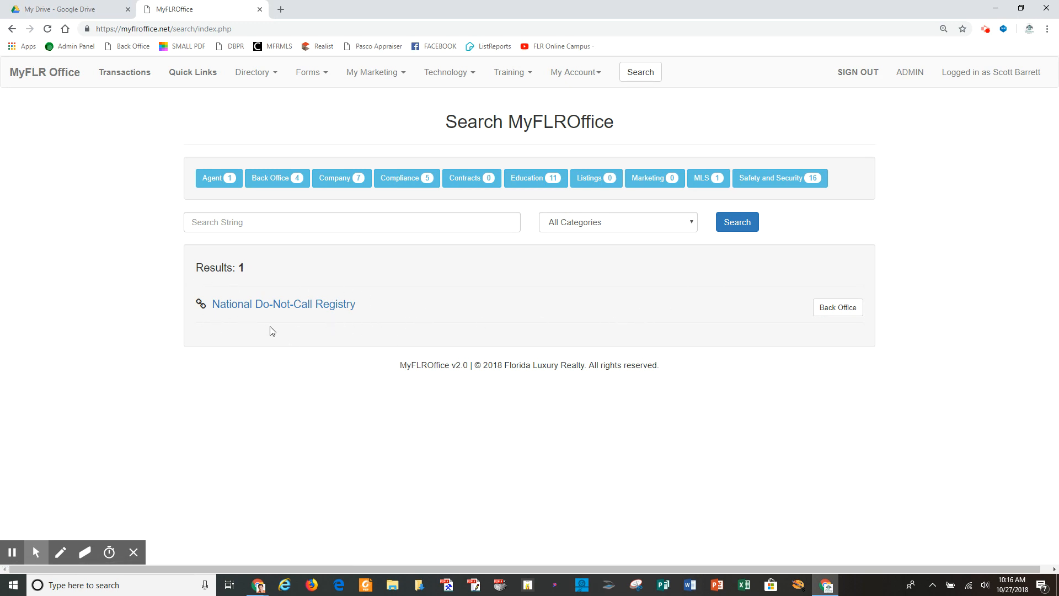
Follow the National Do-Not-Call Registry result to its empty phone-number check form.
left_click(284, 305)
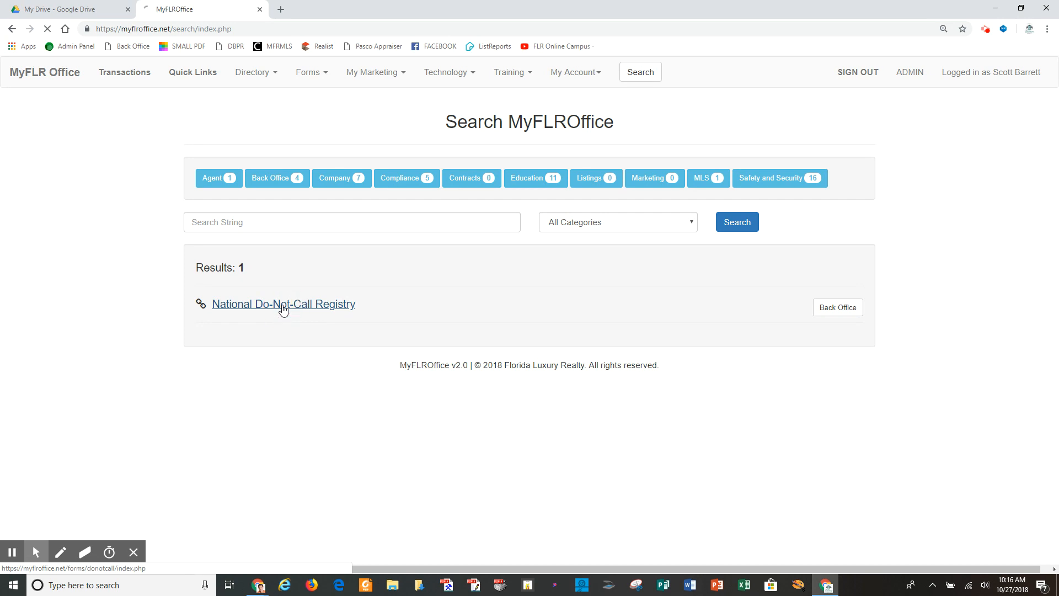
left_click(283, 304)
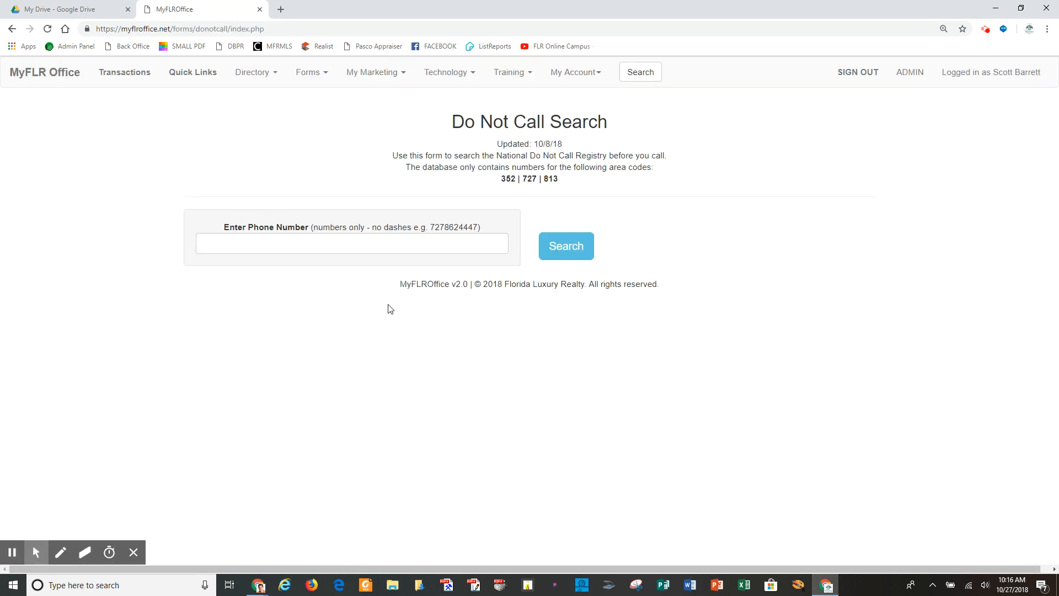
mouse_move(283, 208)
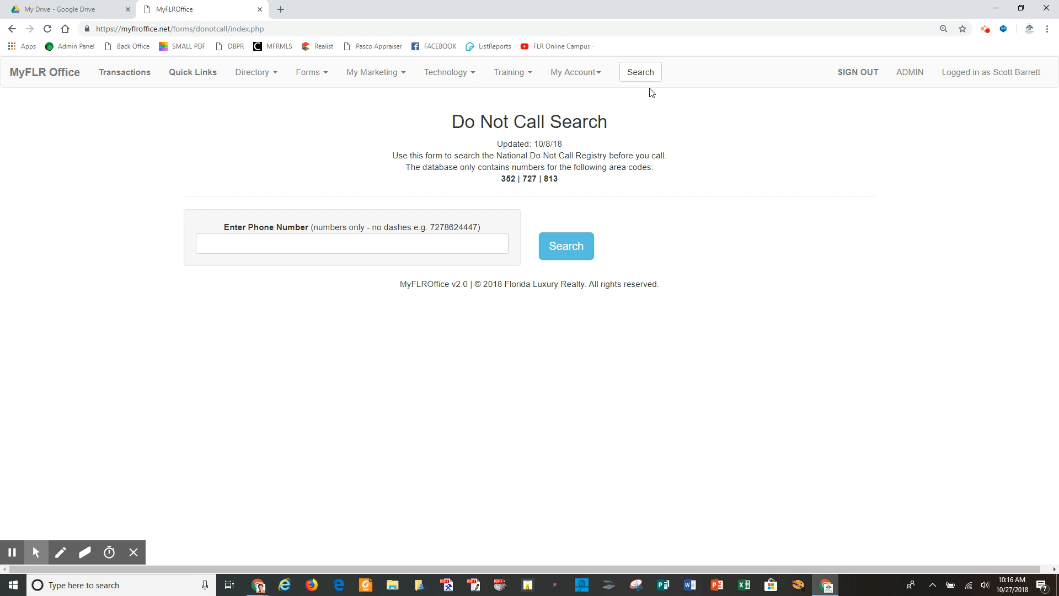
Run a site search for 'fsb', listing the National Do-Not-Call Registry as the single match.
left_click(640, 71)
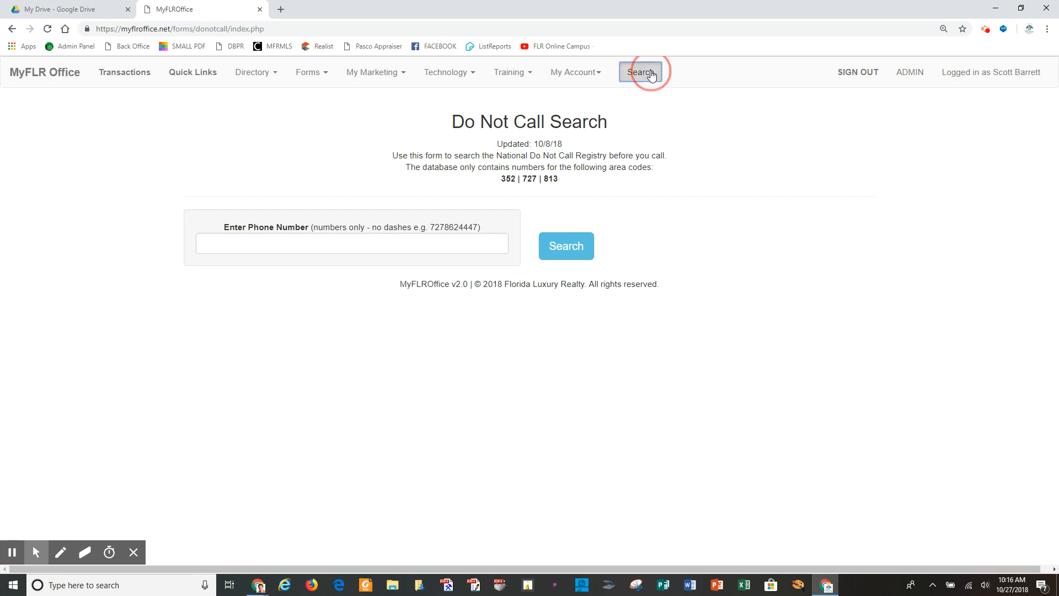
left_click(640, 73)
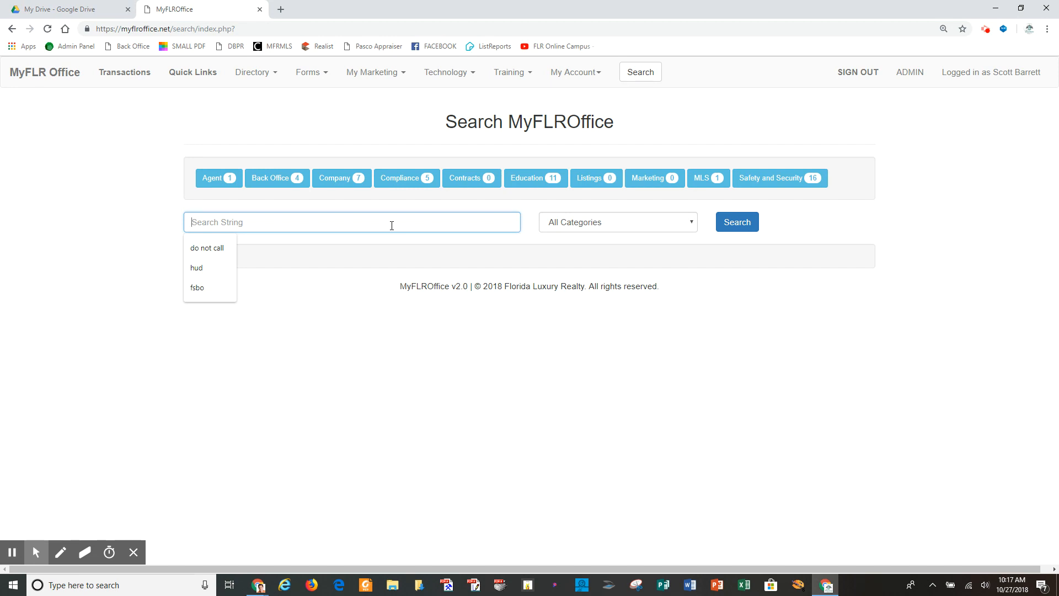
type("fsbo")
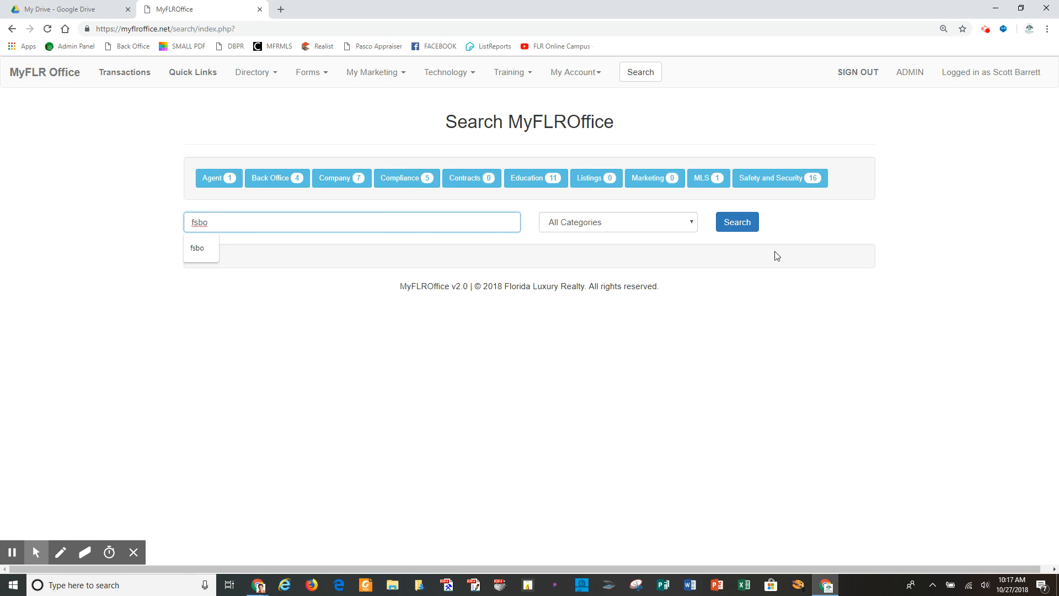
left_click(737, 222)
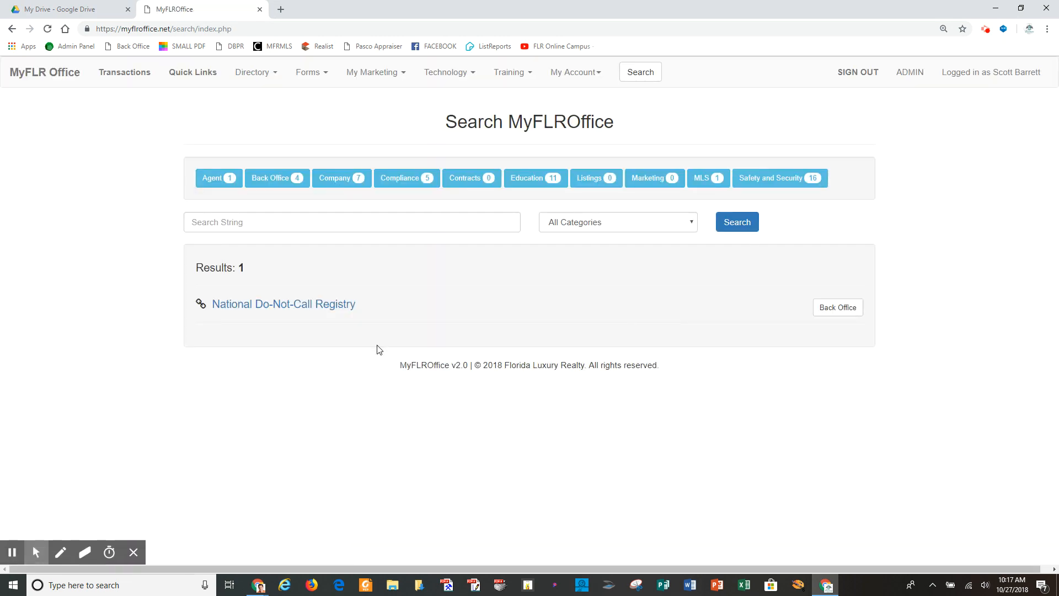
mouse_move(371, 346)
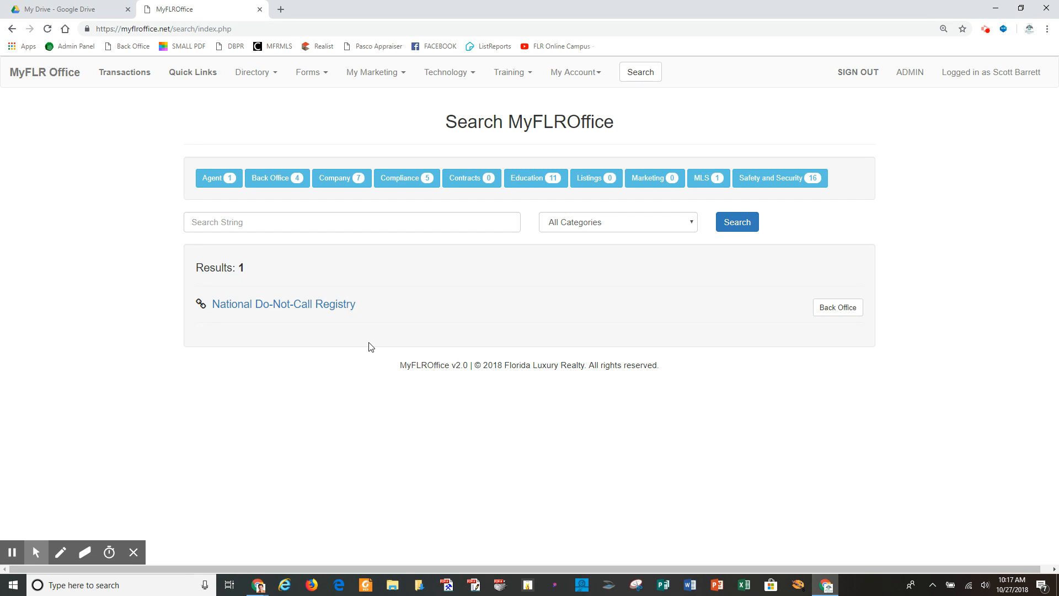
mouse_move(375, 346)
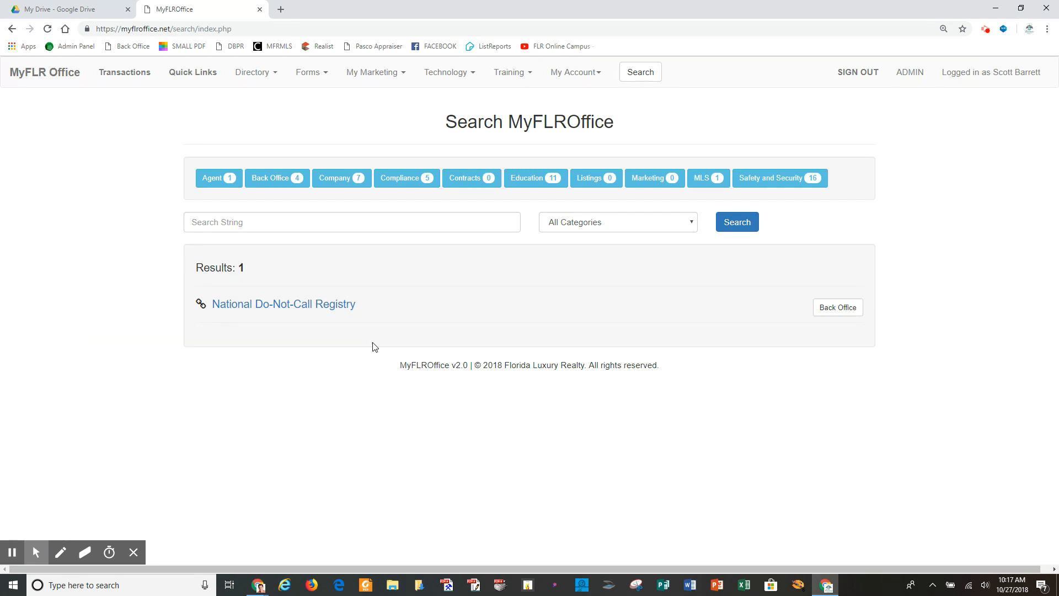
mouse_move(736, 456)
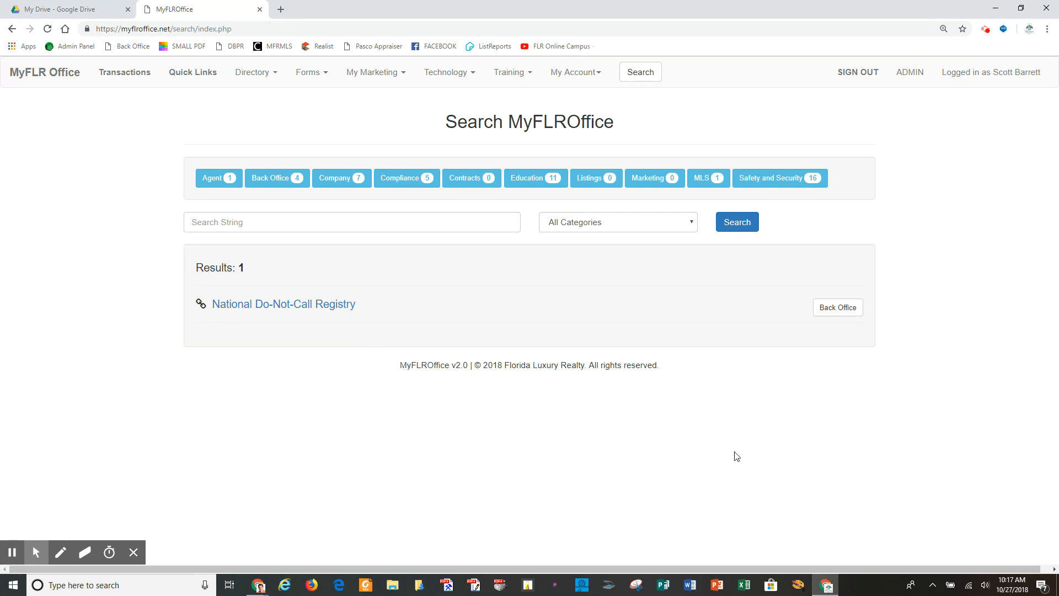